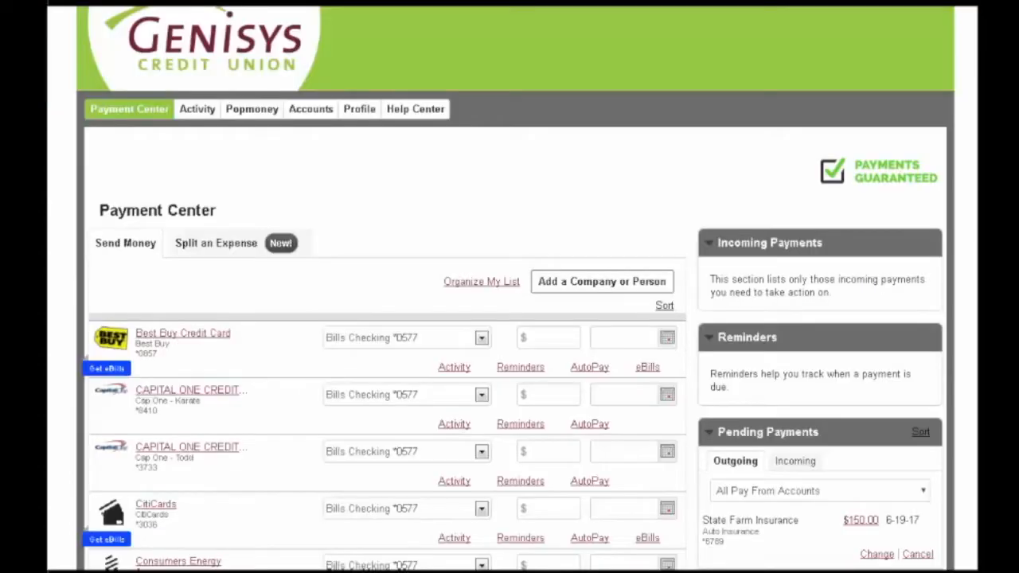
scroll(down, 3)
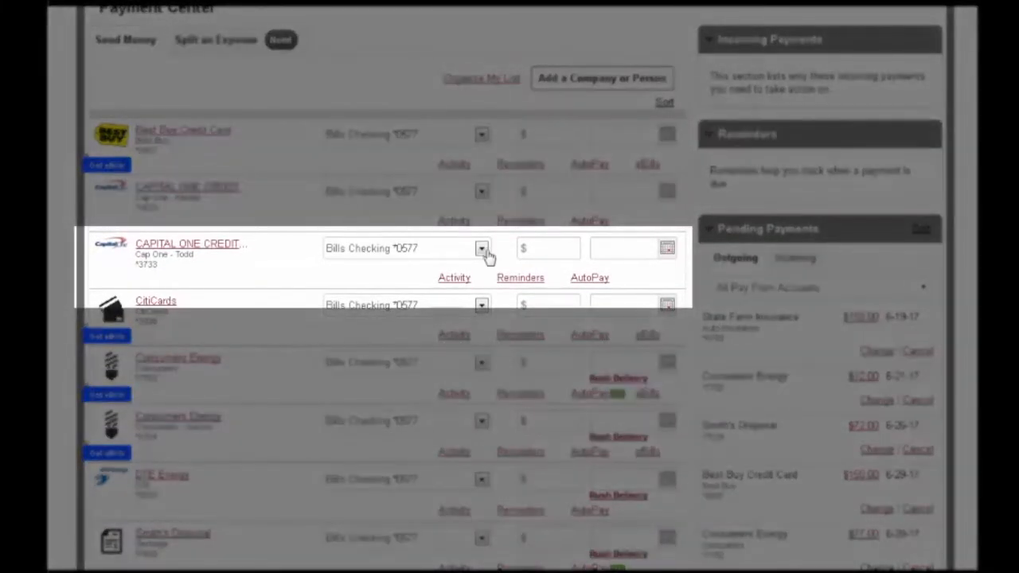
click(481, 248)
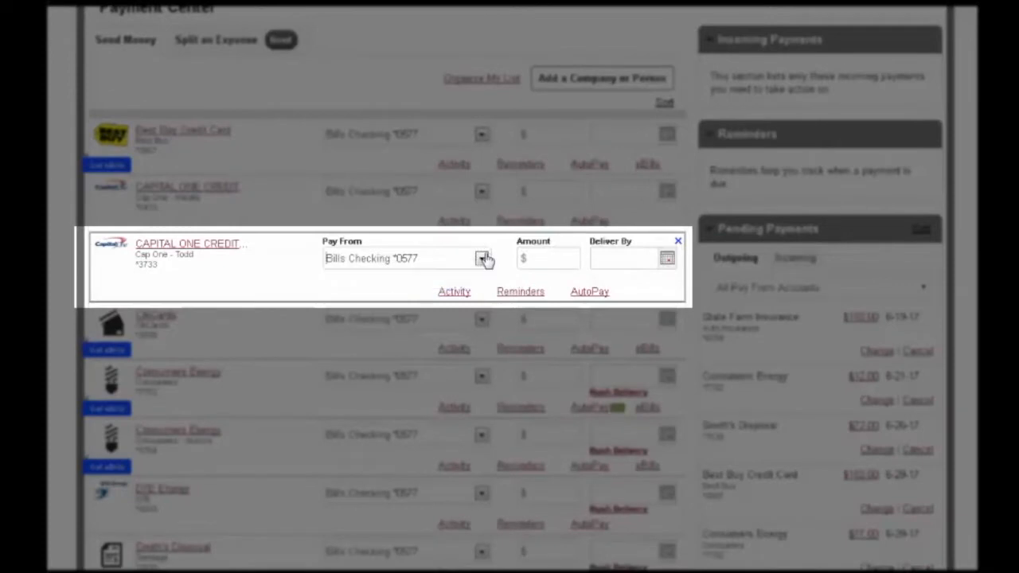
click(547, 258)
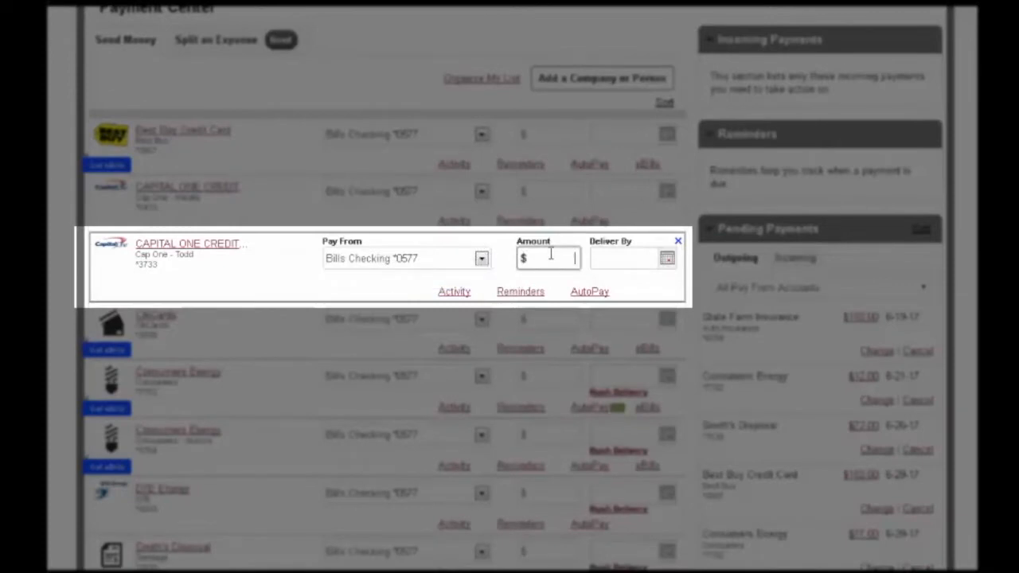
text(60)
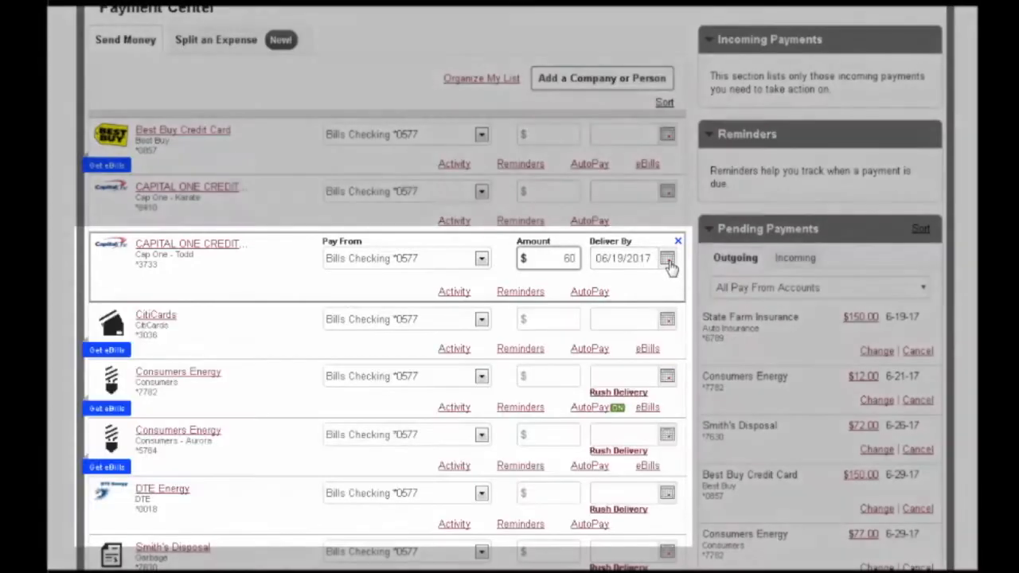
click(667, 257)
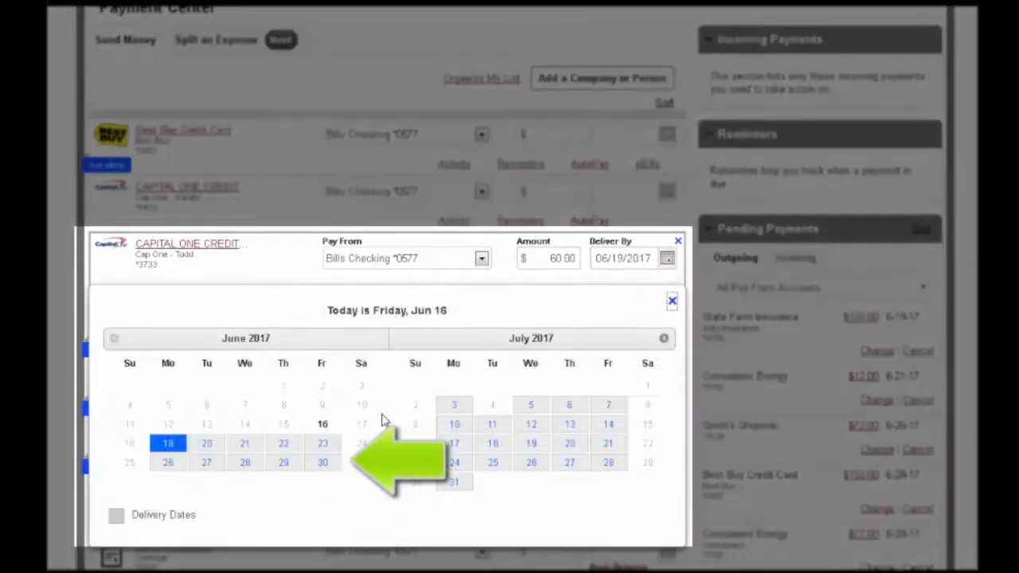
click(321, 461)
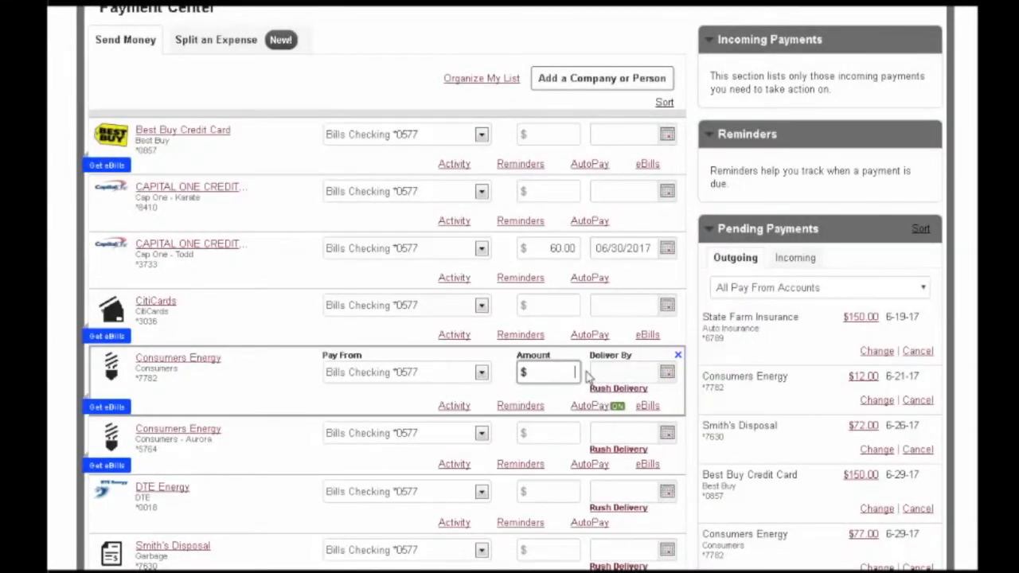
Step: Enter $12.00 for Consumers Energy by June 22 and $75.00 for DTE Energy, then send $147.00 to review
text(12)
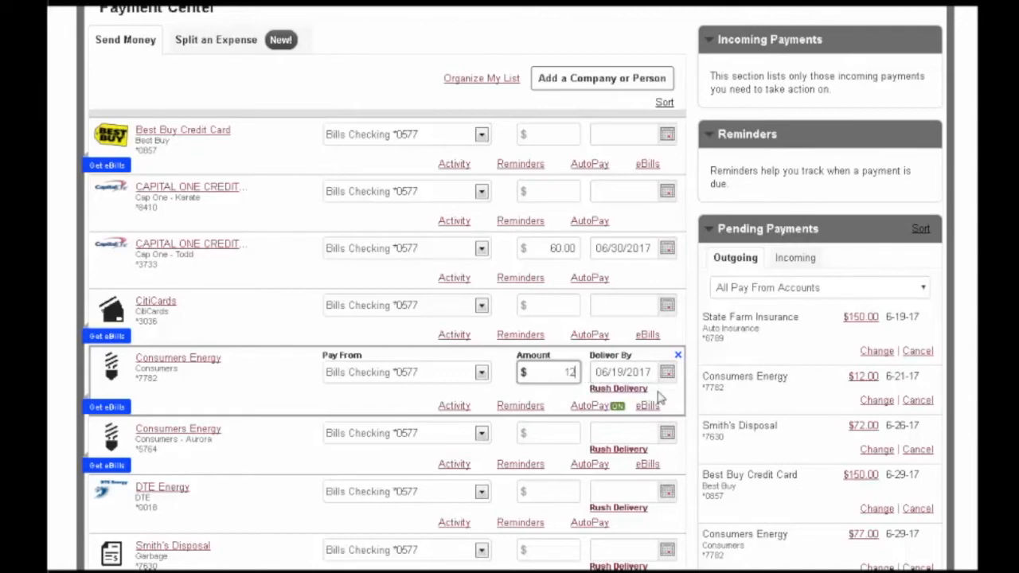
click(667, 373)
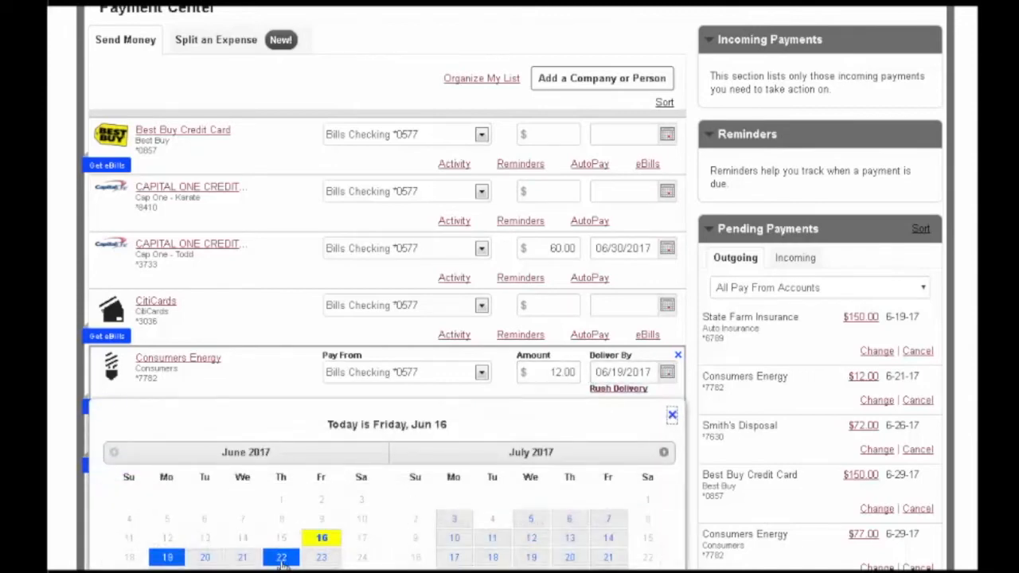
click(280, 557)
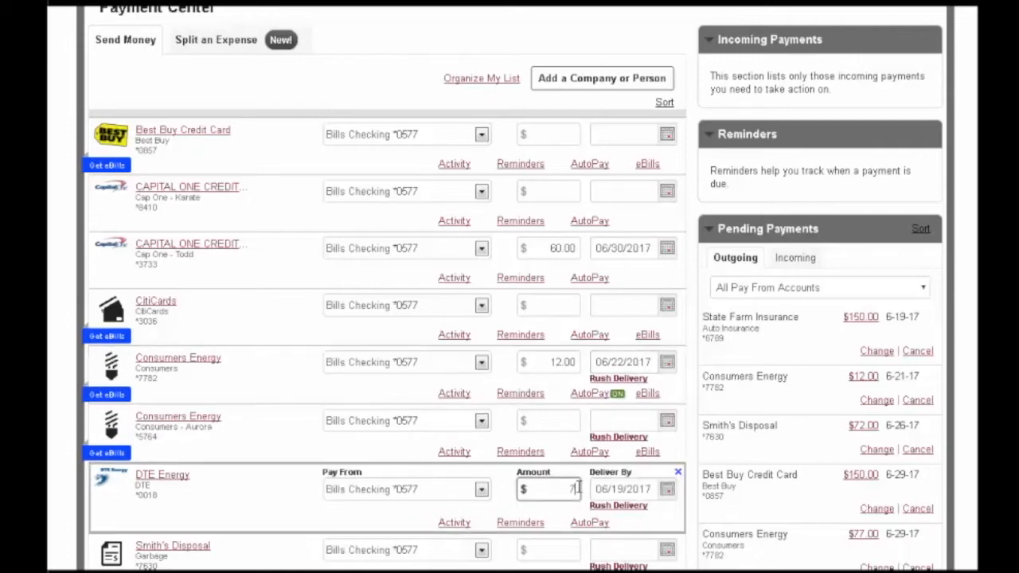
text(75.00)
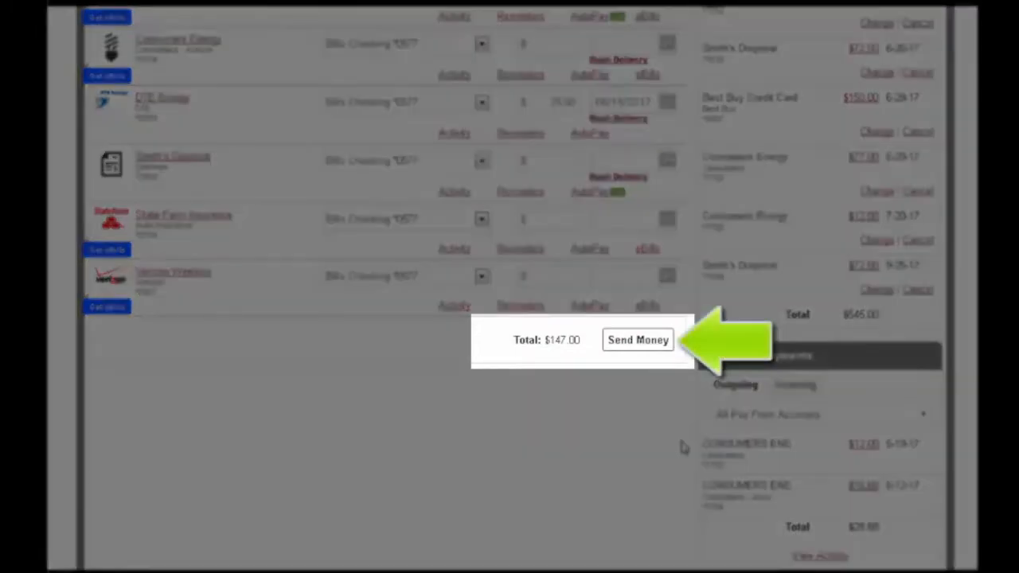
mouse_move(636, 341)
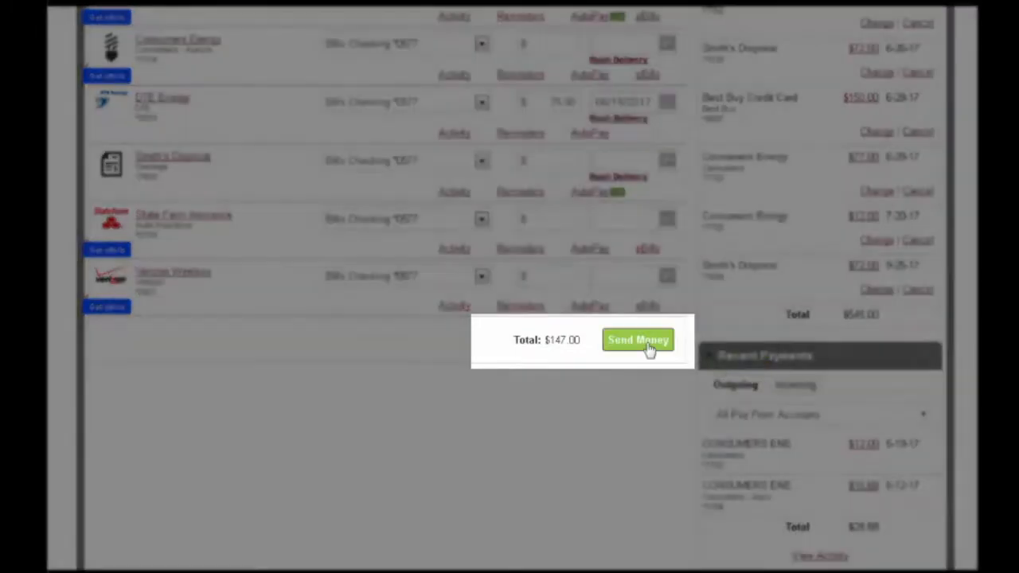
click(637, 339)
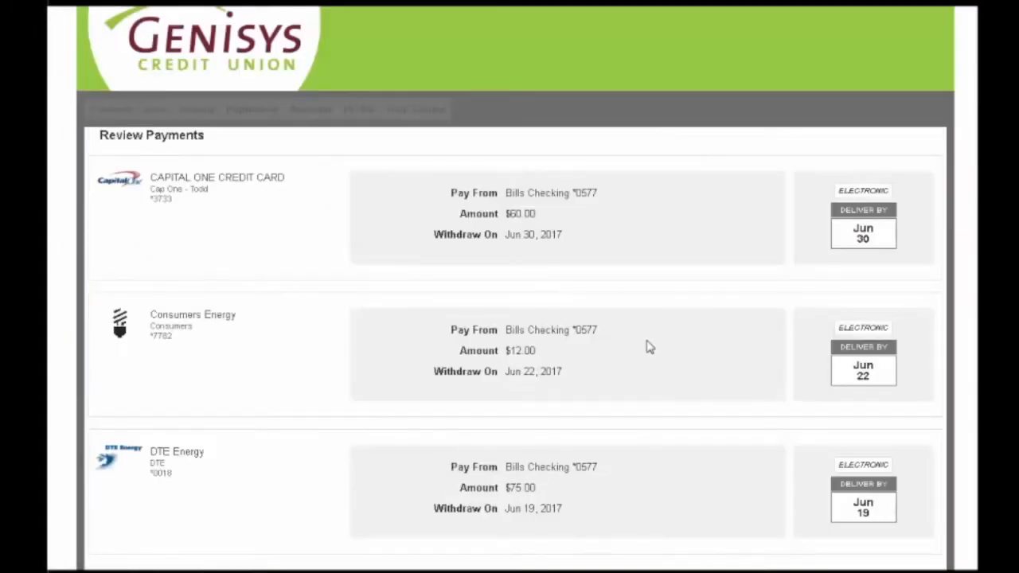
Step: Submit the three reviewed payments totaling $147.00 and return to the Payment Center
scroll(down, 3)
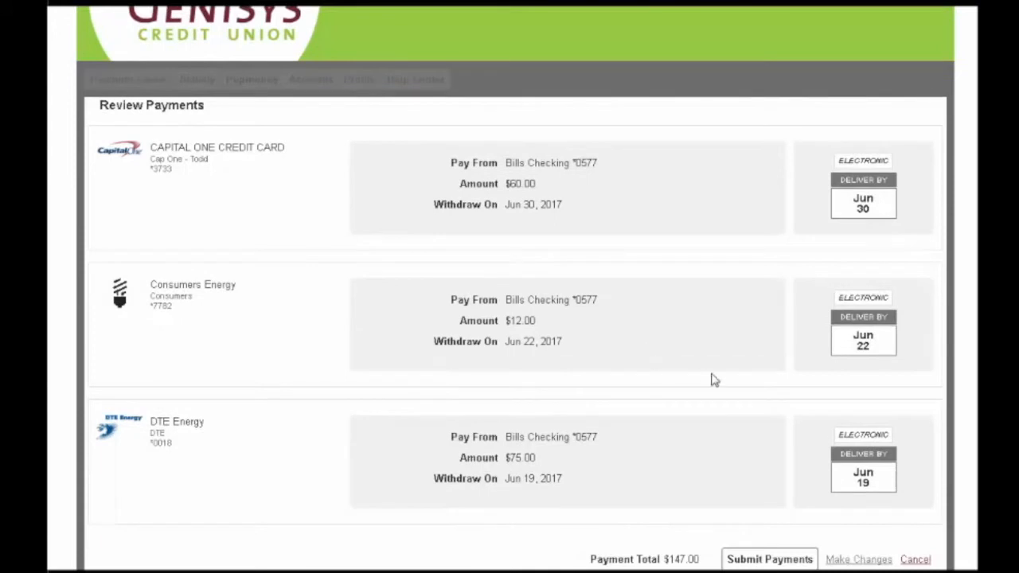
mouse_move(768, 559)
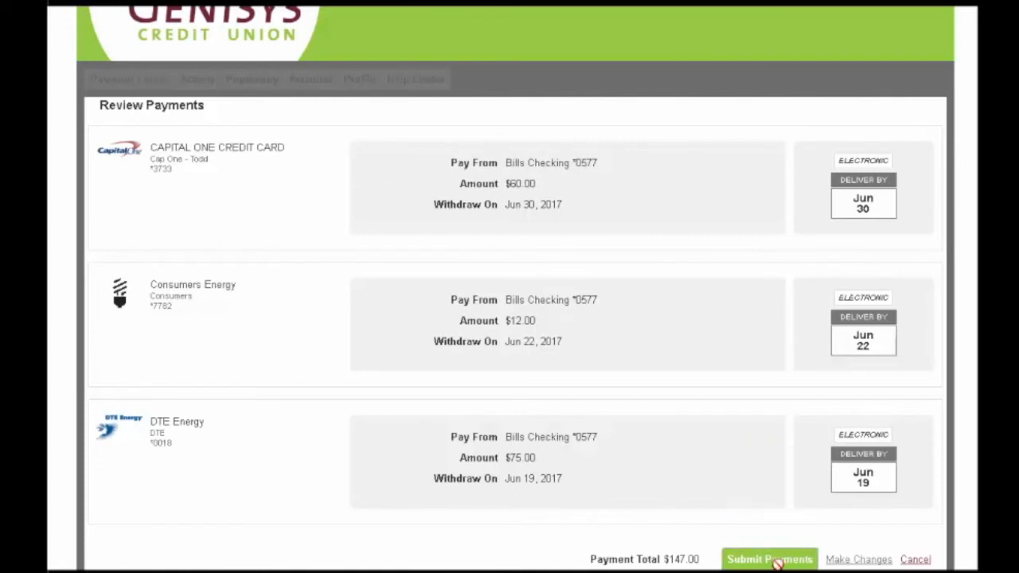
click(767, 559)
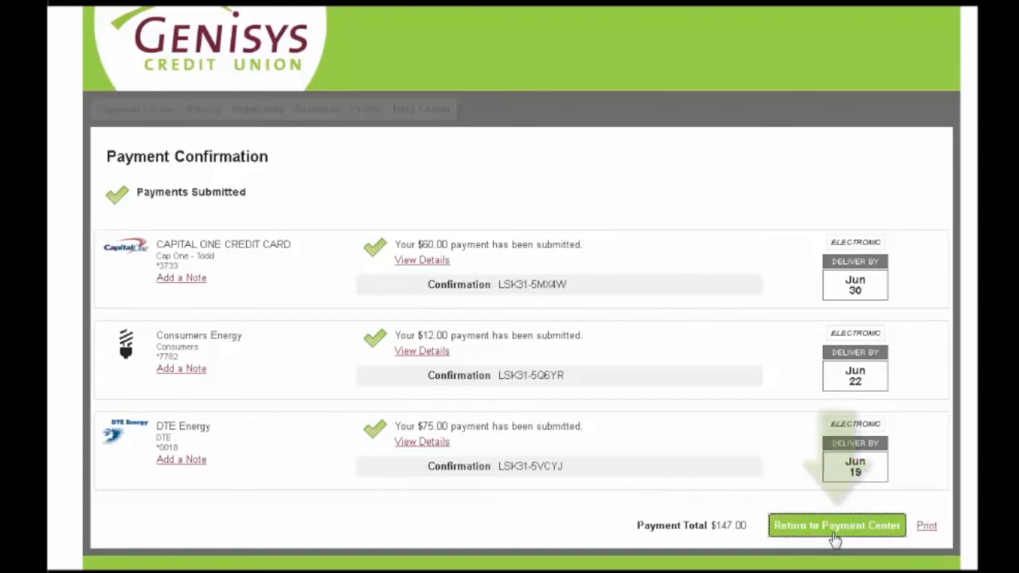
click(835, 525)
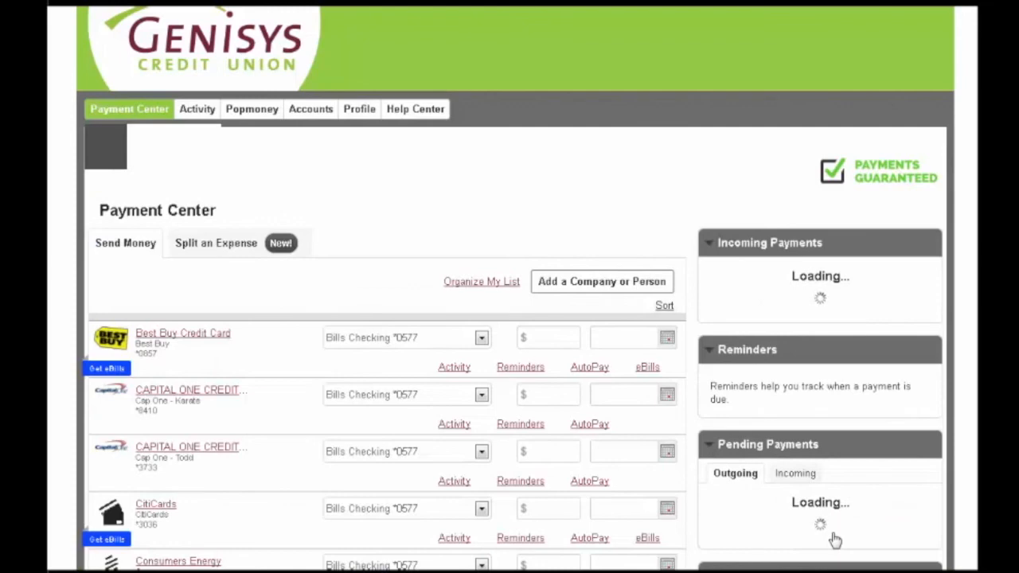
Step: Scroll to the Pending Payments panel showing the newly scheduled payments
scroll(down, 3)
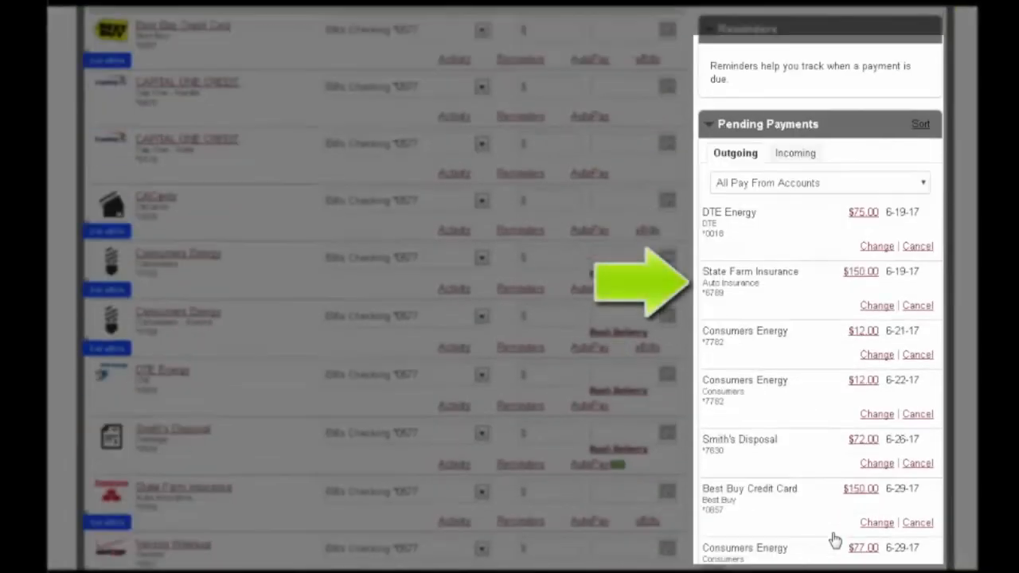